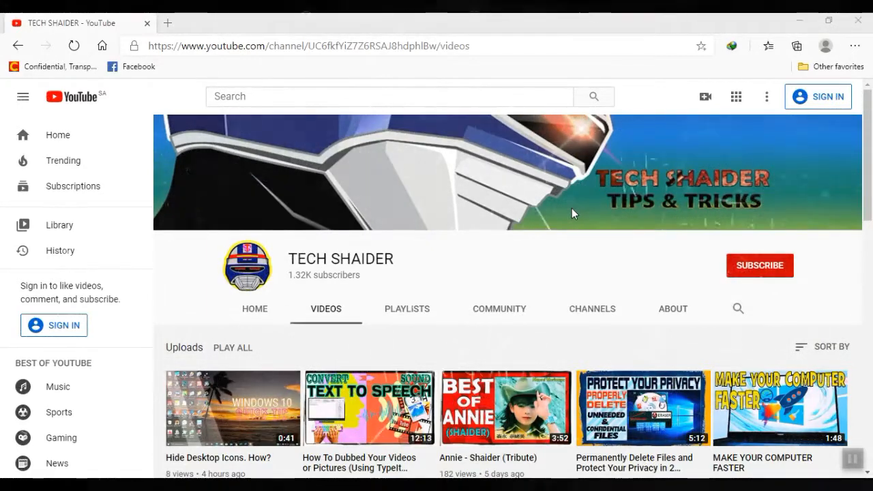
mouse_move(702, 145)
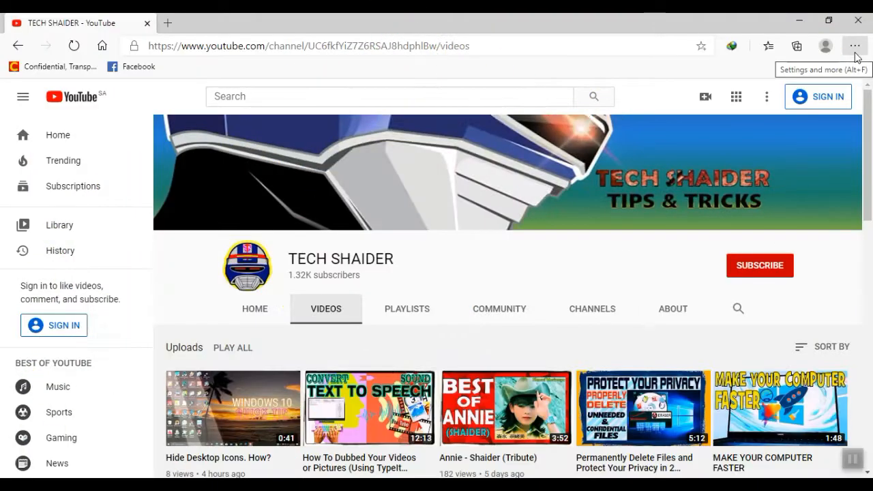
Show About Microsoft Edge, reporting the browser is up to date at version 83.0.478.54.
left_click(854, 46)
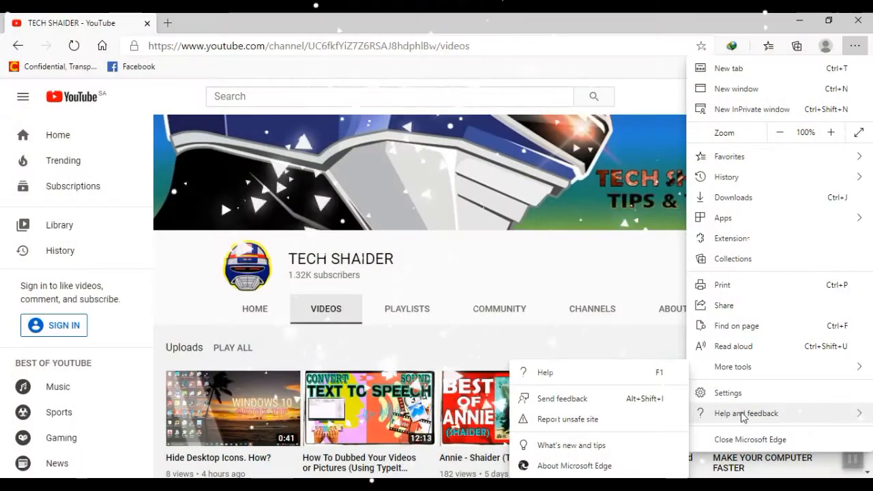
mouse_move(574, 466)
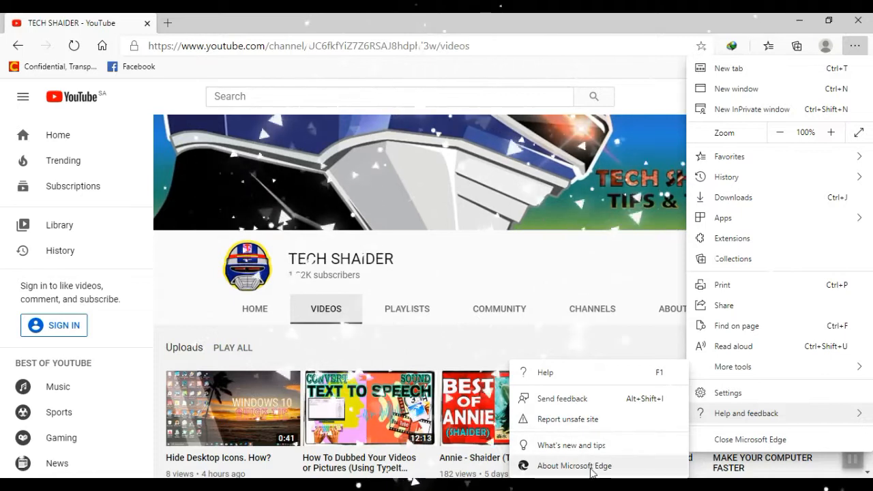
left_click(575, 465)
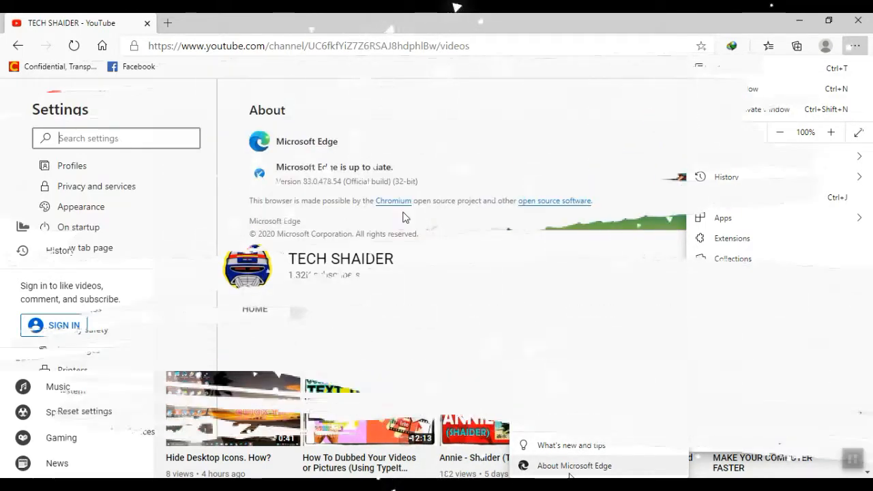
left_click(574, 465)
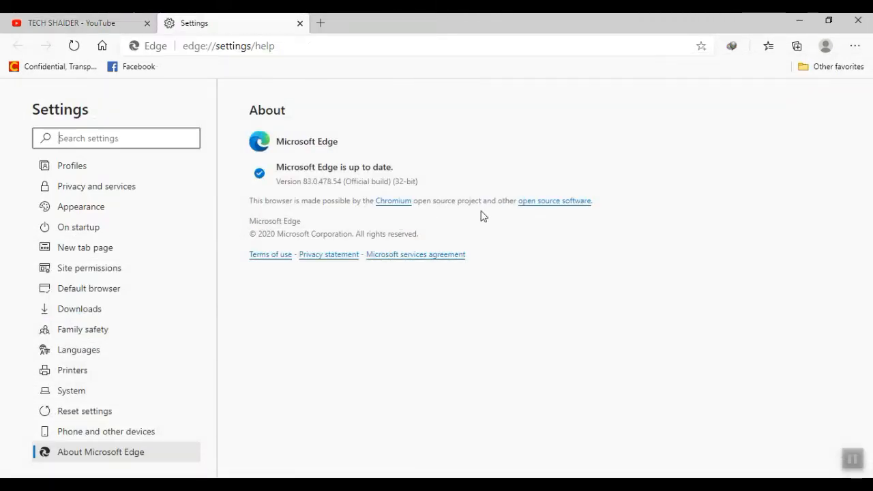
mouse_move(421, 210)
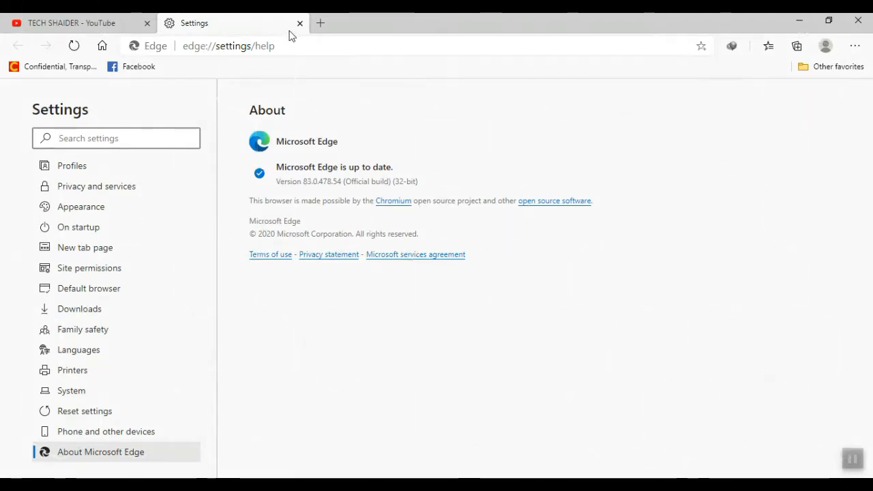
mouse_move(300, 22)
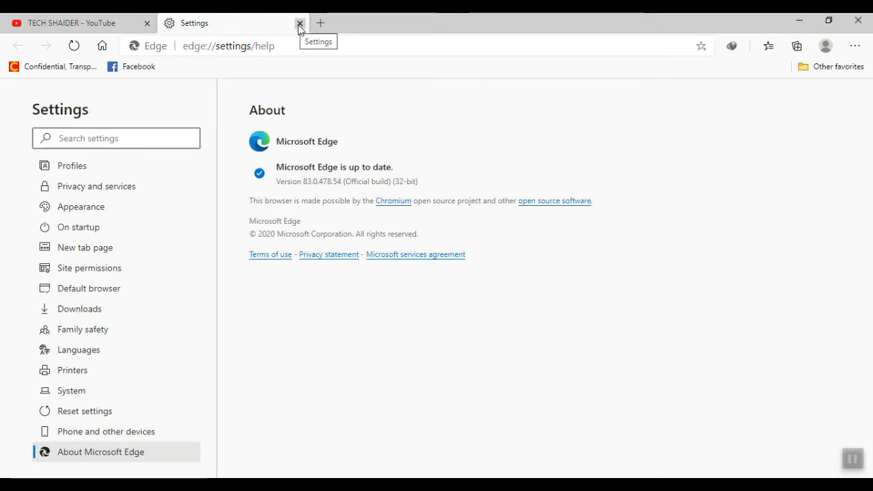
Close the Settings tab and leave Edge for the Windows desktop.
left_click(300, 22)
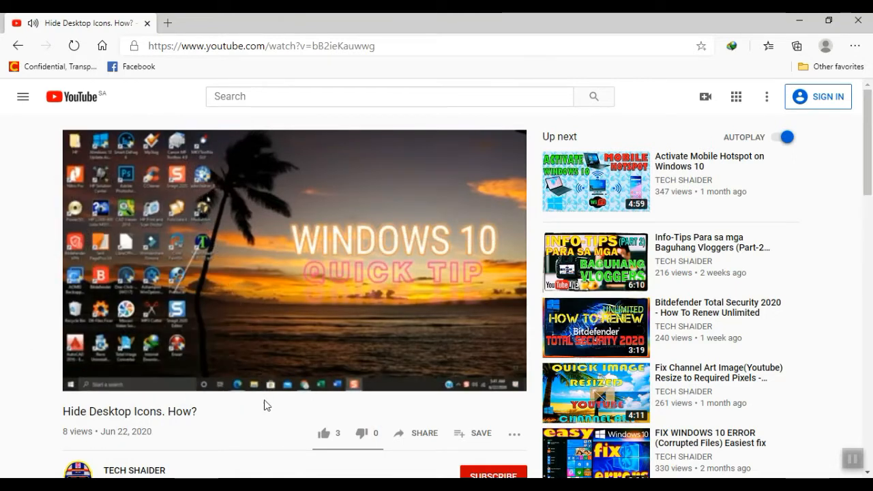
mouse_move(323, 406)
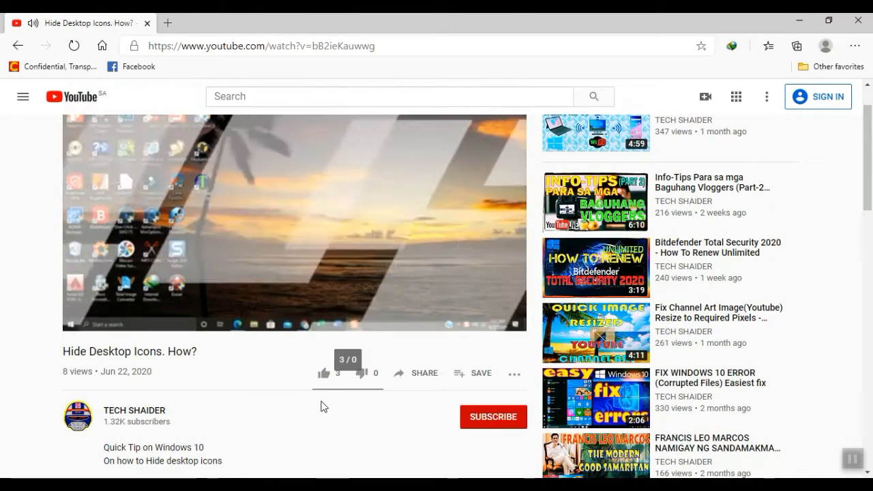
right_click(368, 205)
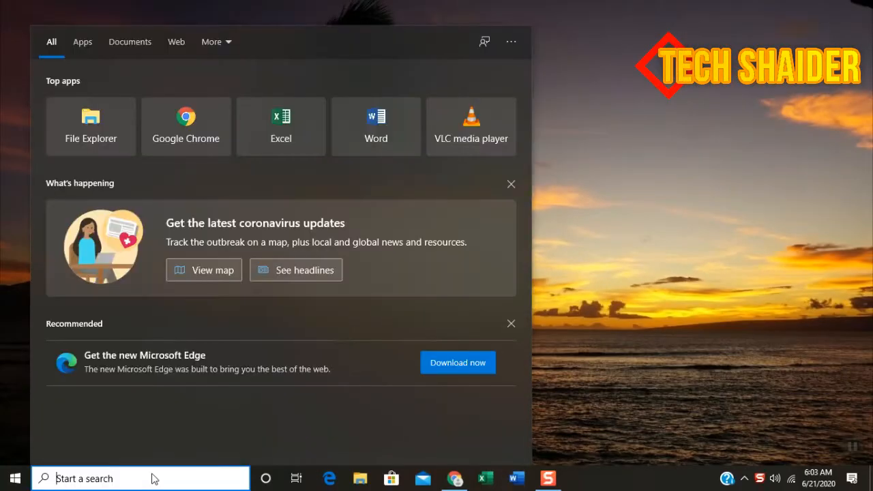
mouse_move(109, 366)
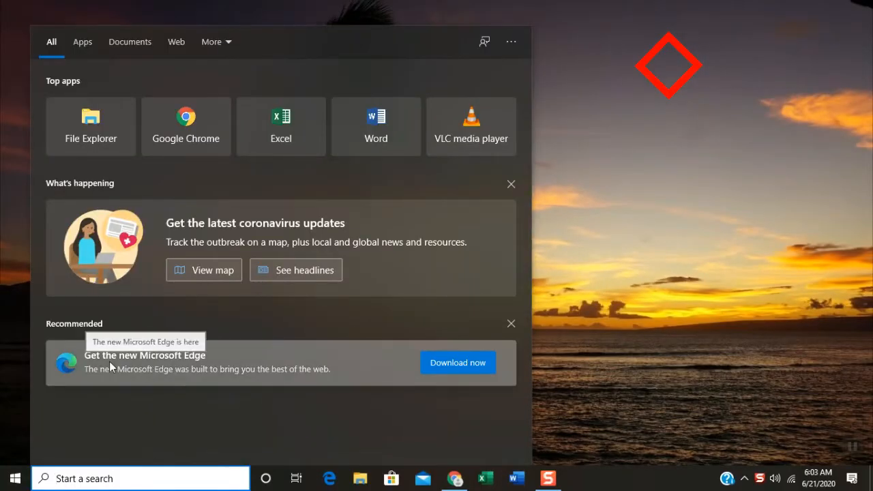
mouse_move(190, 366)
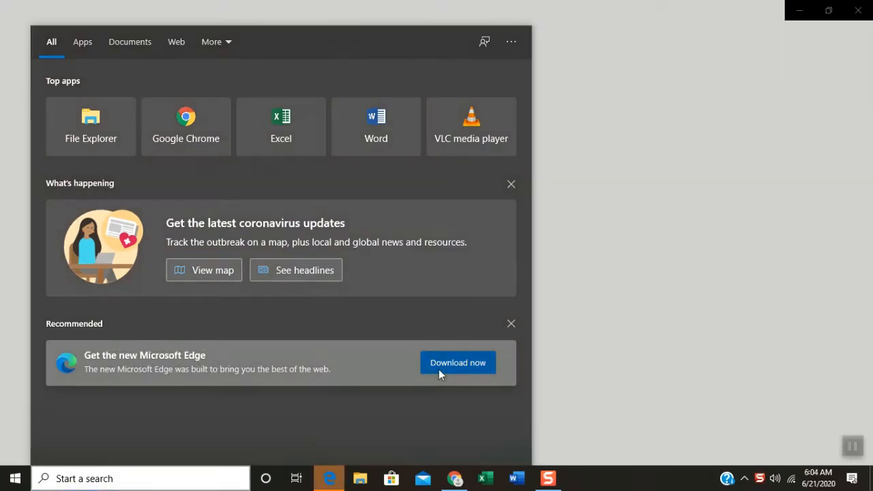
Choose Download now under Get the new Microsoft Edge, opening microsoft.com in the browser.
left_click(458, 363)
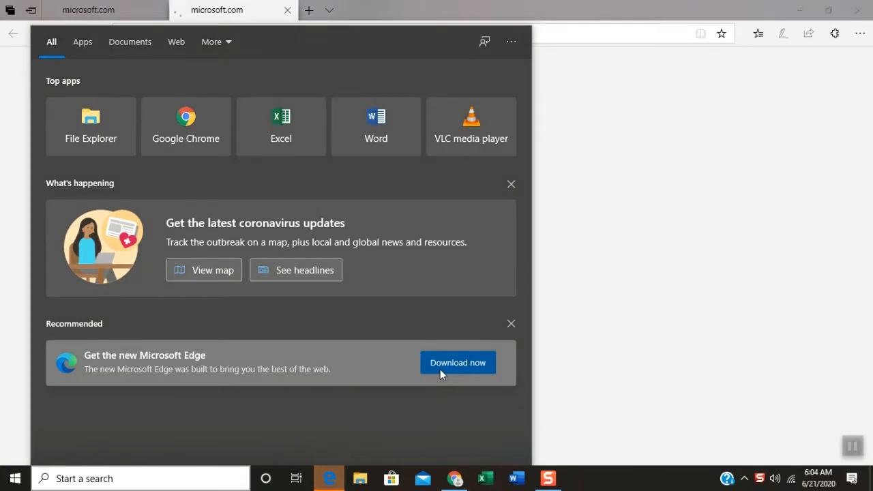
Review the available platforms, then request Edge for Windows 10 and accept the license terms.
left_click(458, 363)
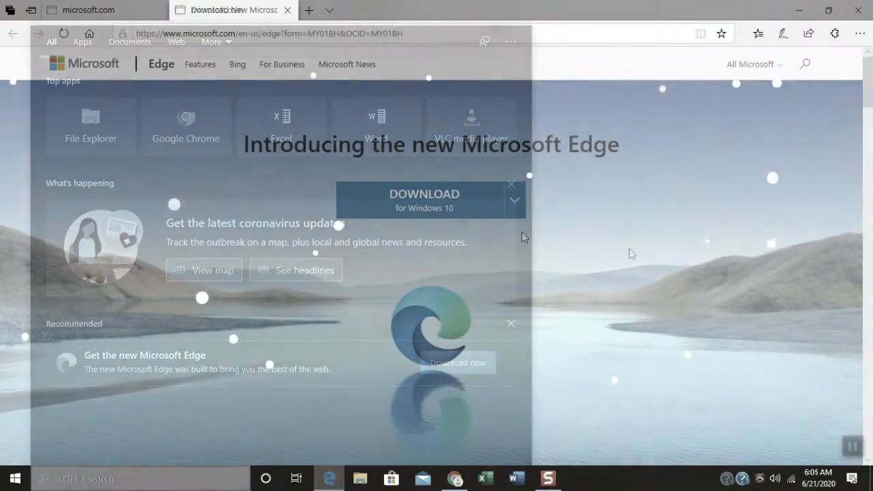
left_click(514, 199)
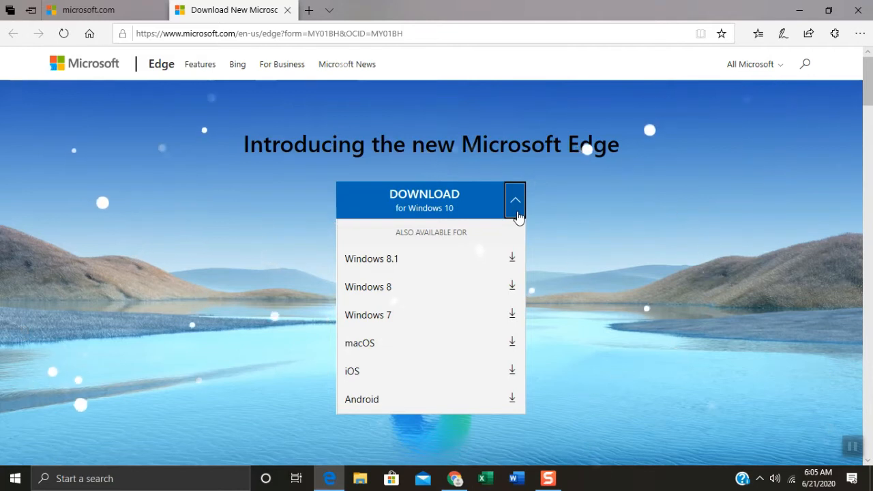
left_click(516, 199)
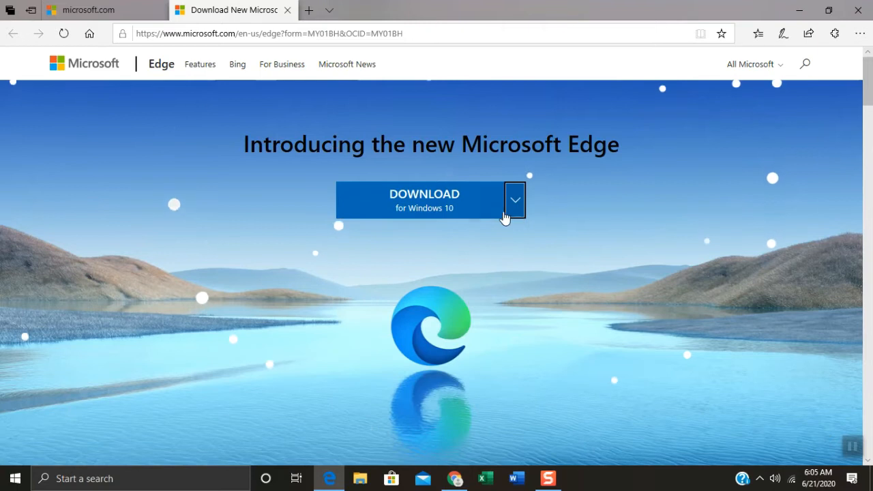
mouse_move(412, 217)
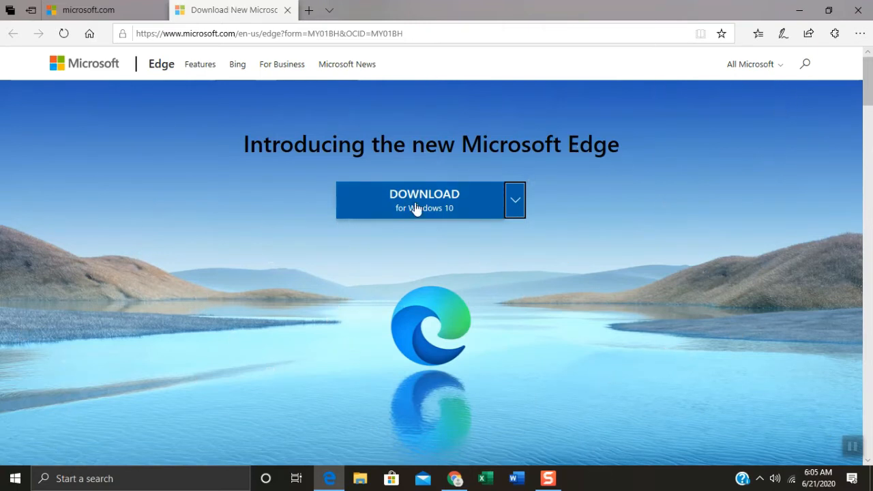
left_click(424, 201)
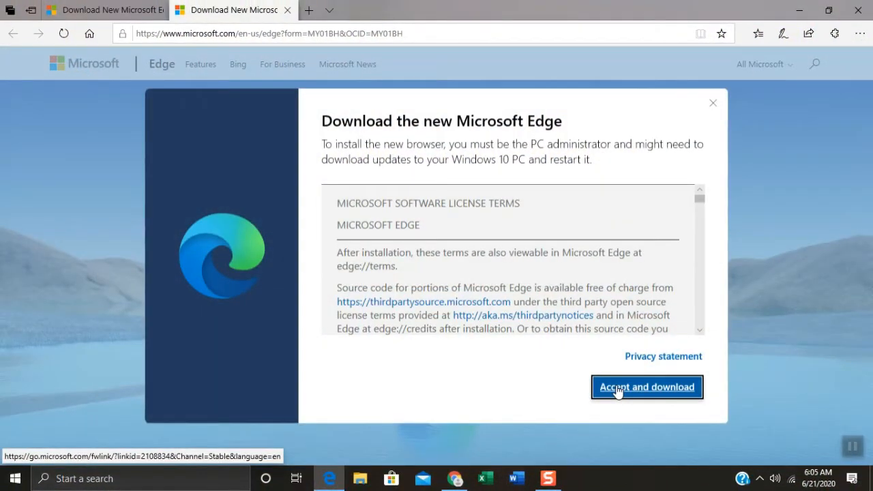
left_click(646, 387)
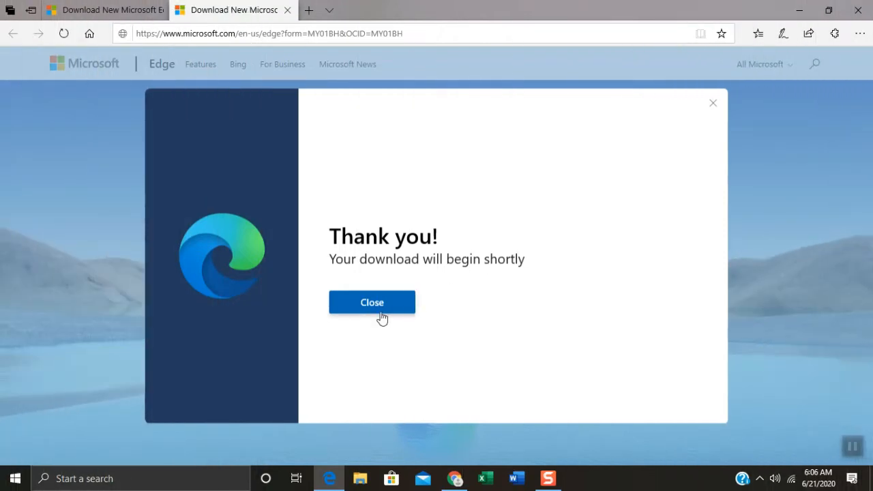
Dismiss the thank-you message and start downloading MicrosoftEdgeSetup.exe to Downloads\Programs.
left_click(371, 303)
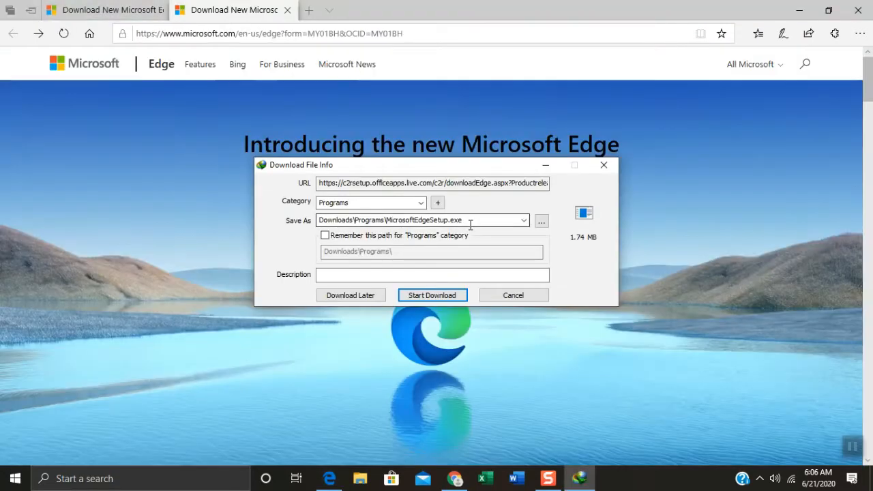
mouse_move(431, 294)
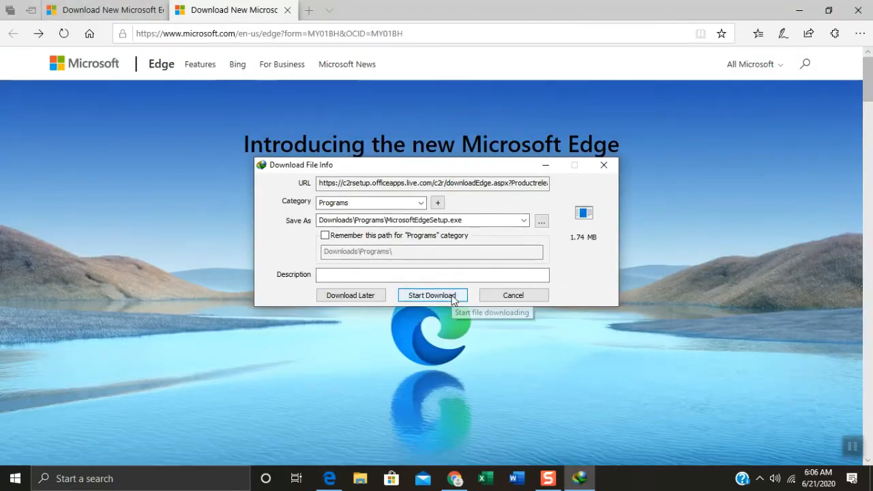
left_click(433, 295)
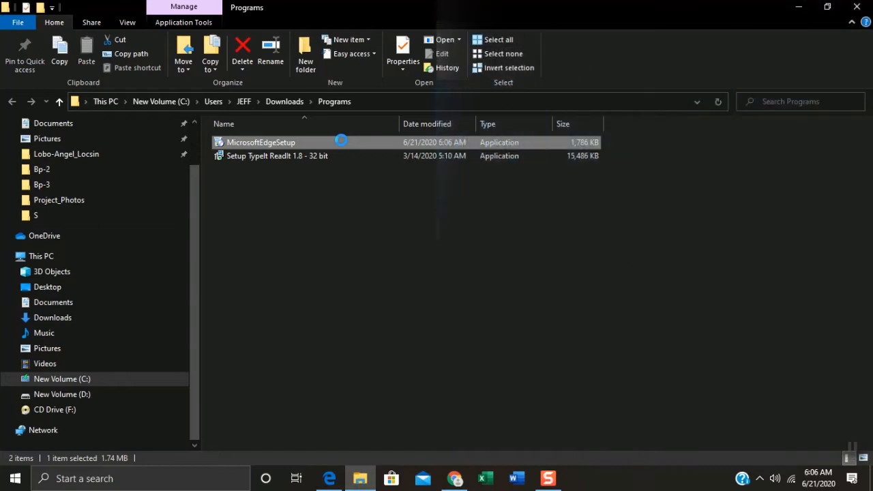
Bring up the context menu for MicrosoftEdgeSetup in the Downloads\Programs folder.
right_click(262, 142)
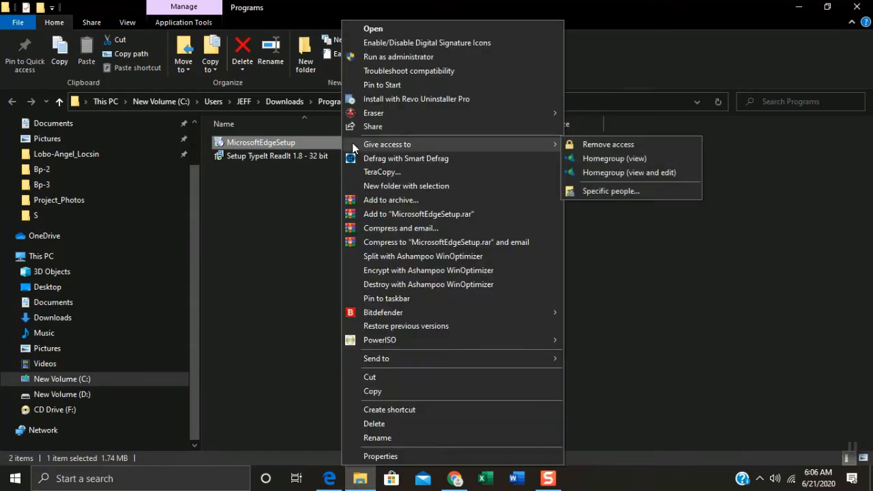
mouse_move(431, 84)
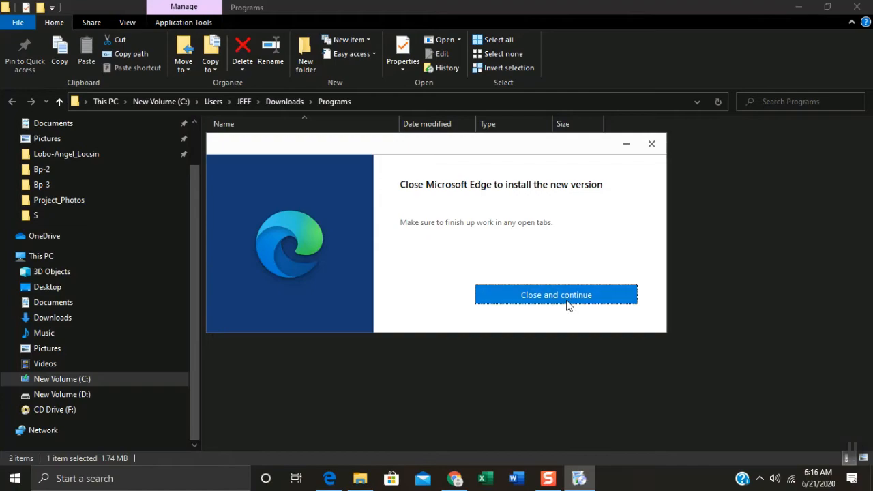
Choose 'Close and continue' so the installer closes old Edge and begins installing.
left_click(557, 294)
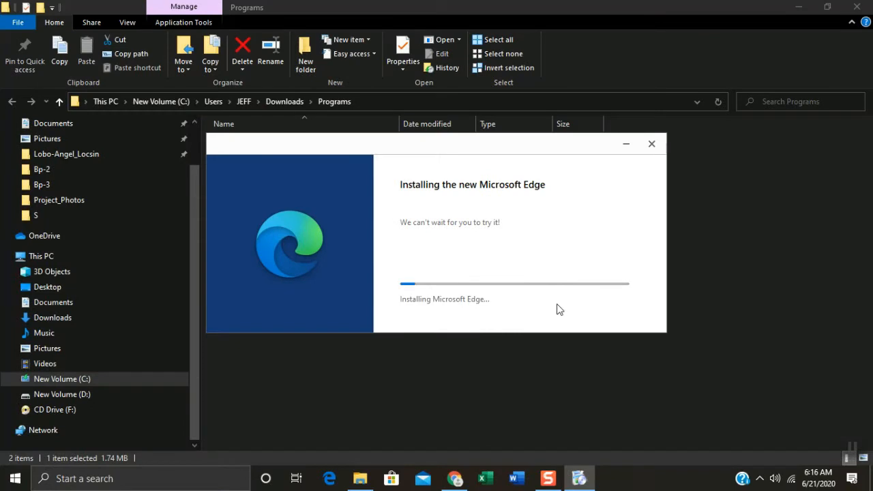
mouse_move(443, 319)
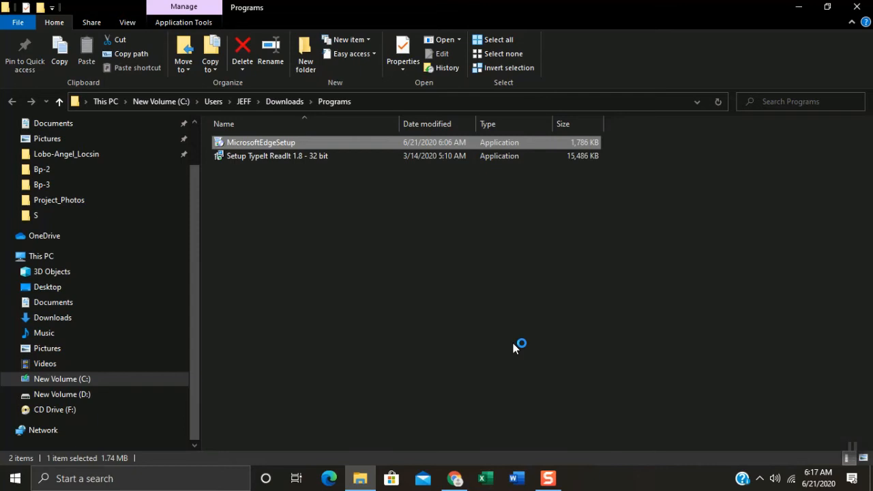
mouse_move(354, 464)
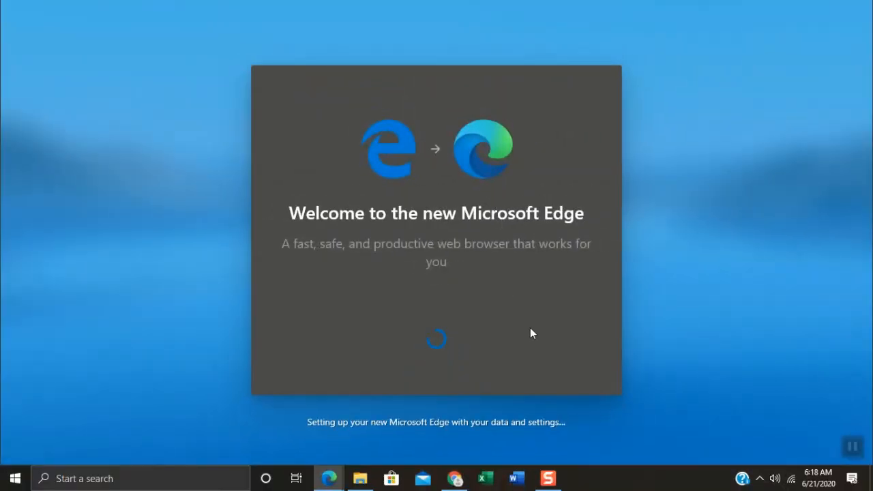
mouse_move(546, 365)
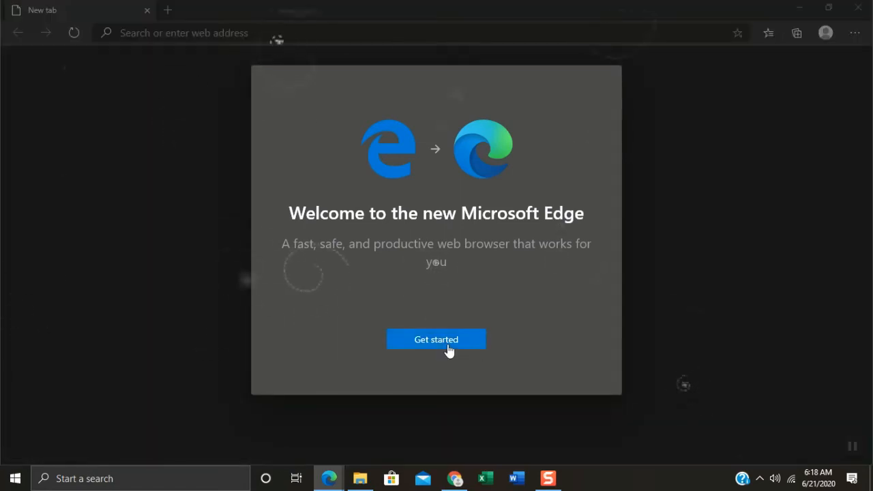
Get started with the new Edge and continue without signing in to reach the new tab page.
left_click(437, 338)
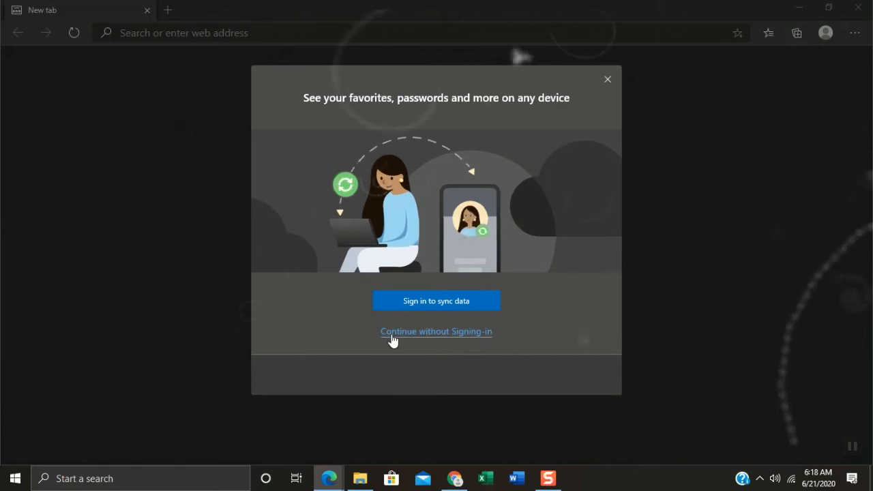
left_click(437, 331)
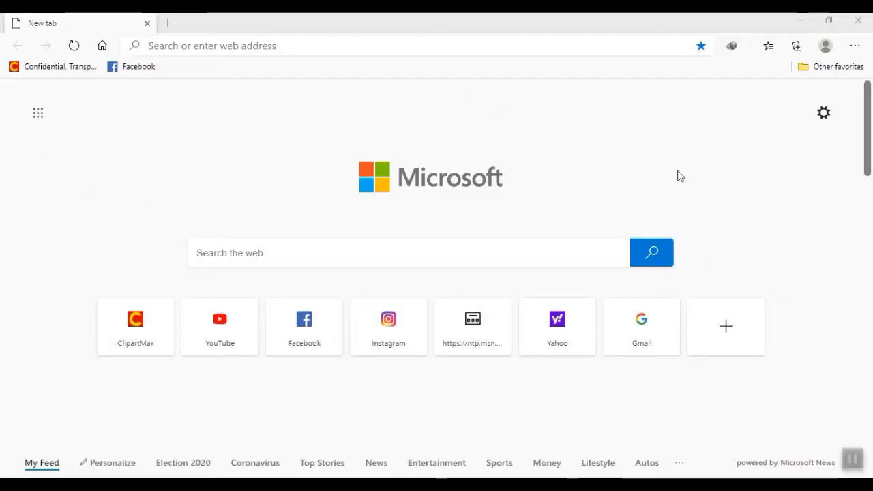
mouse_move(583, 140)
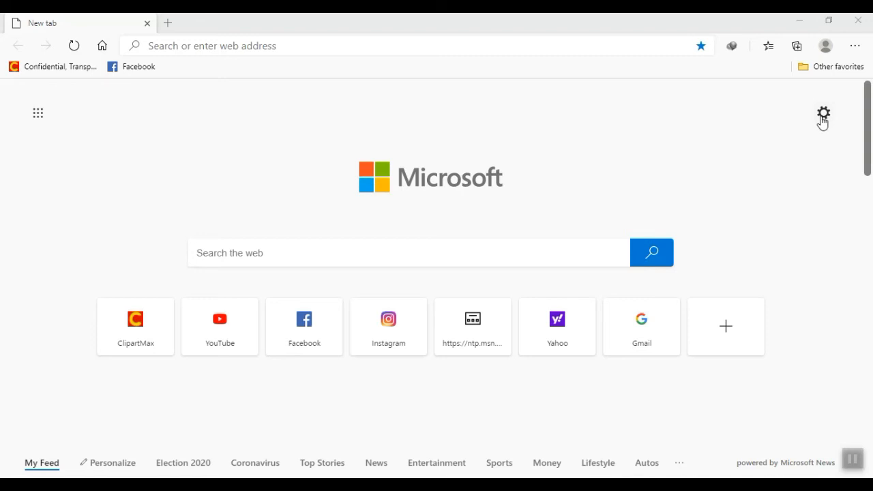
Switch the new tab page to the Inspirational layout, then to Informational with the news feed.
left_click(824, 112)
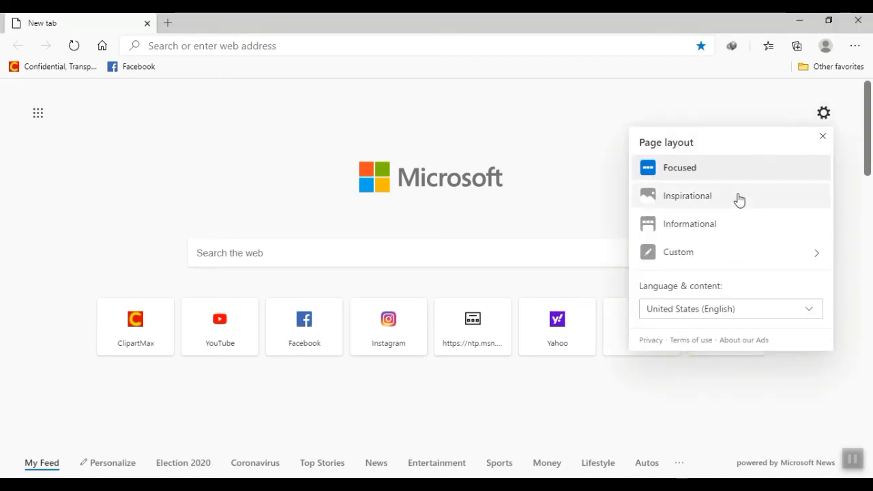
left_click(687, 196)
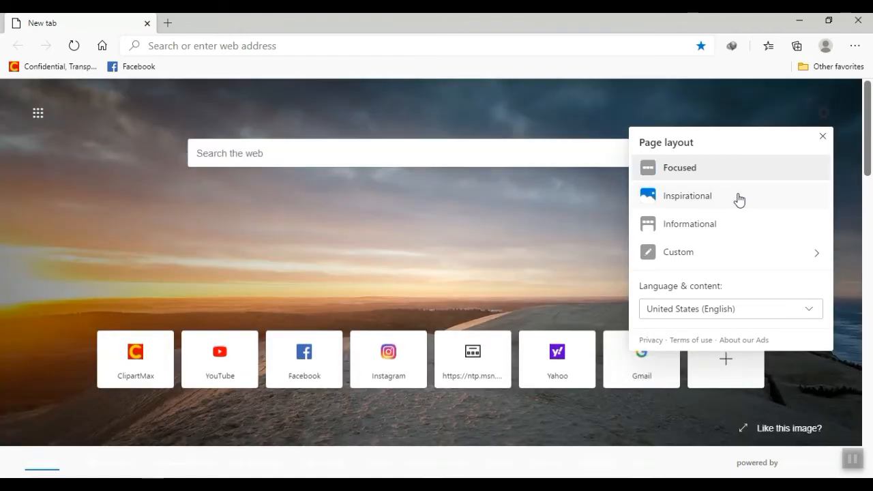
left_click(688, 195)
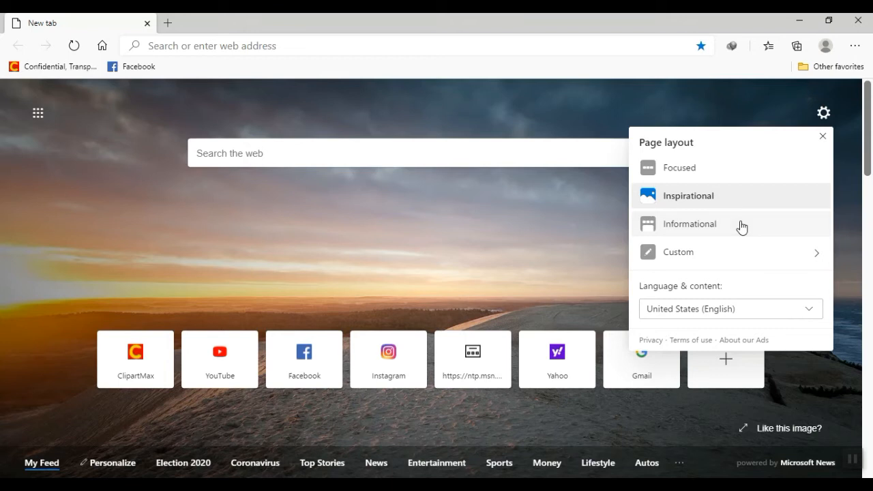
left_click(689, 224)
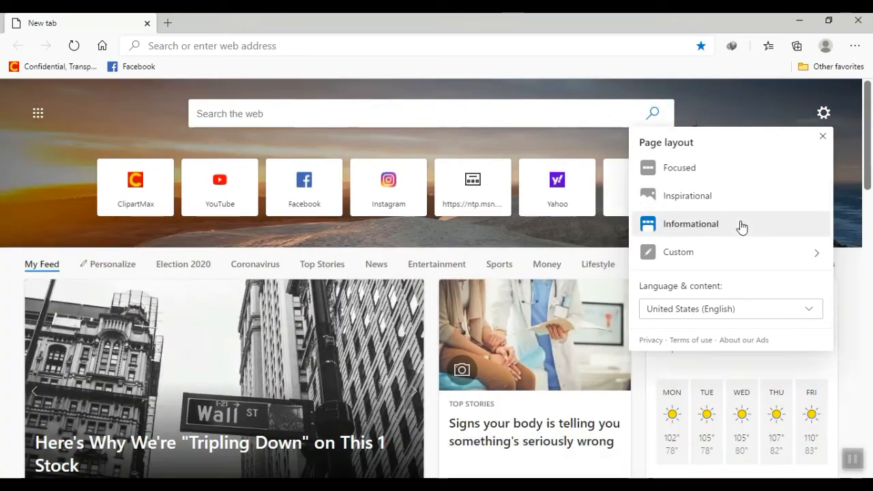
mouse_move(739, 249)
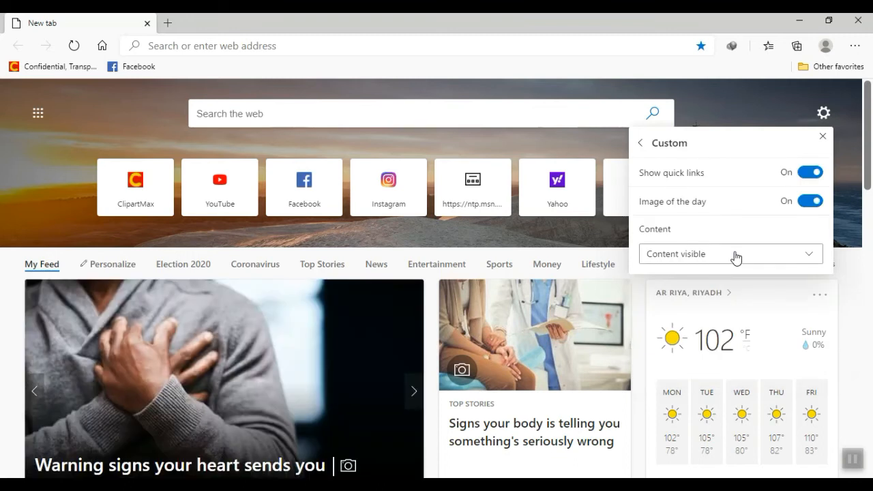
mouse_move(861, 210)
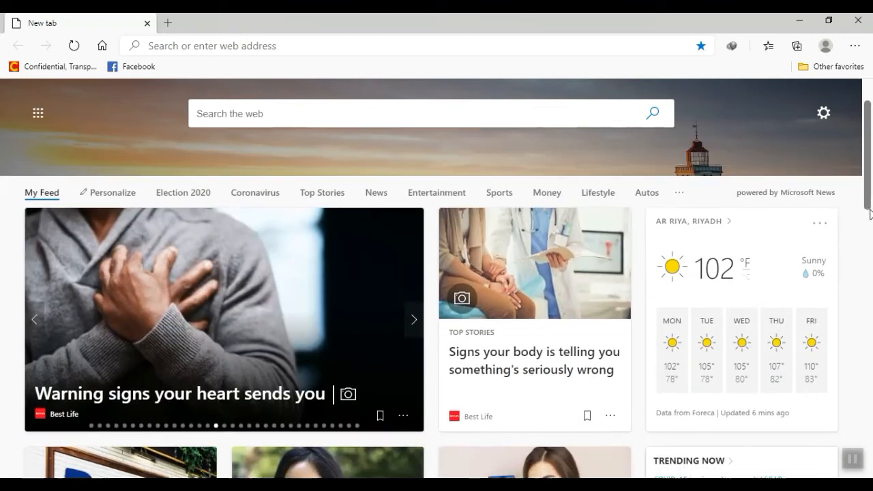
Scroll through the news feed and back up, then bring up the Settings and more menu.
scroll("down", 3)
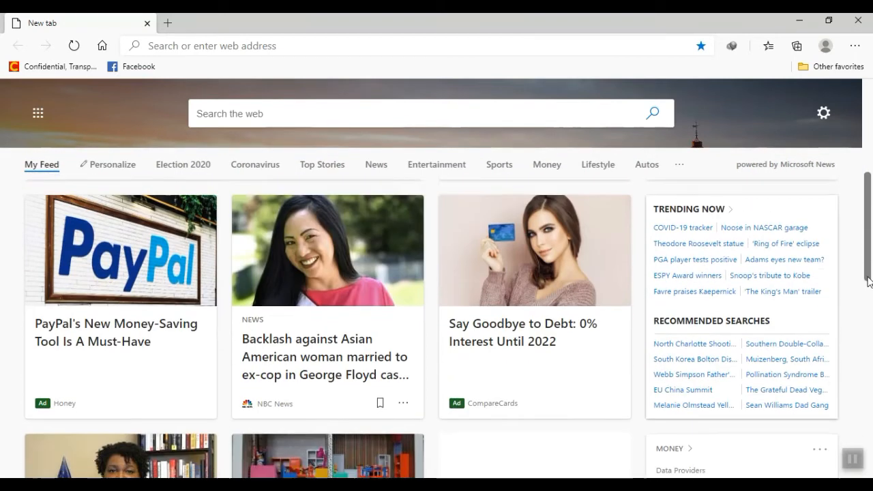
scroll("down", 3)
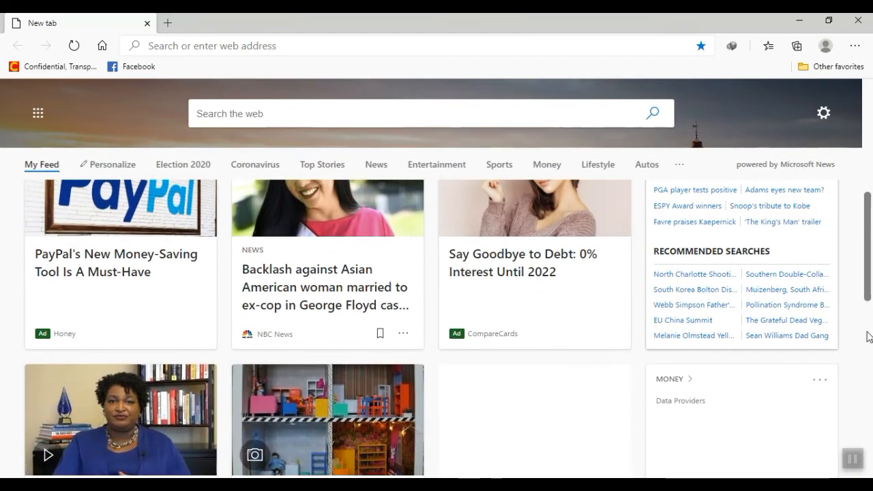
scroll("down", 3)
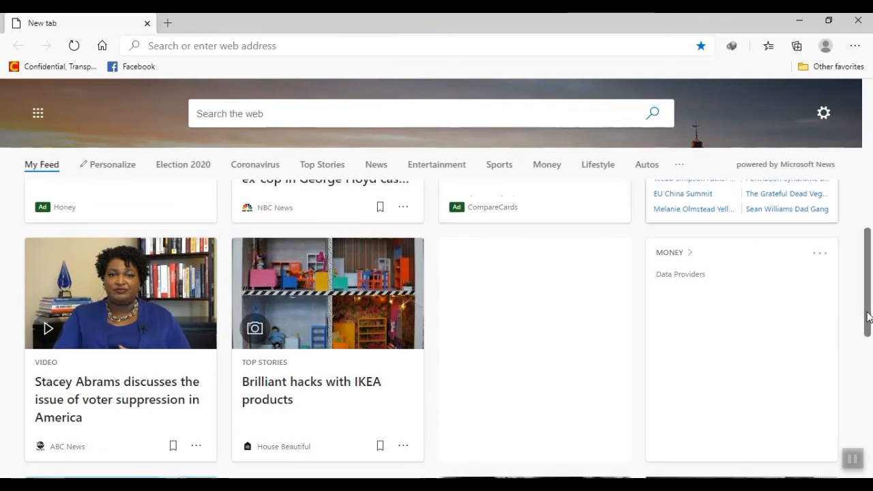
scroll("up", 3)
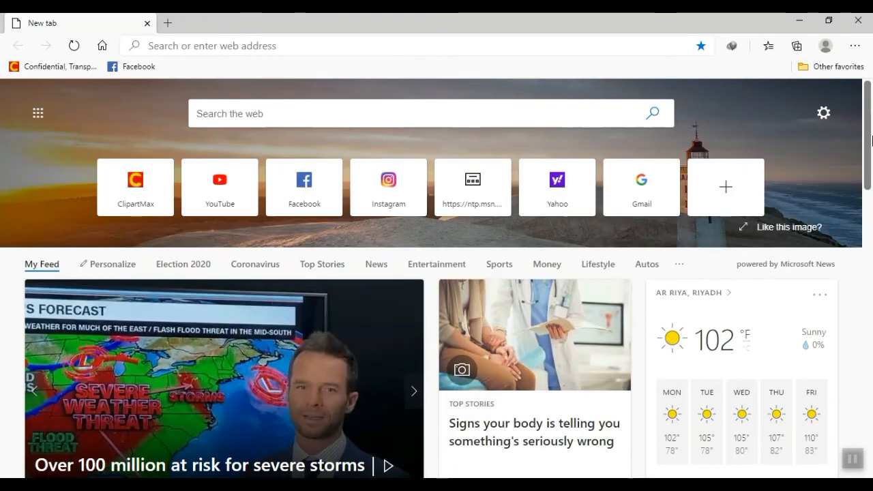
mouse_move(521, 82)
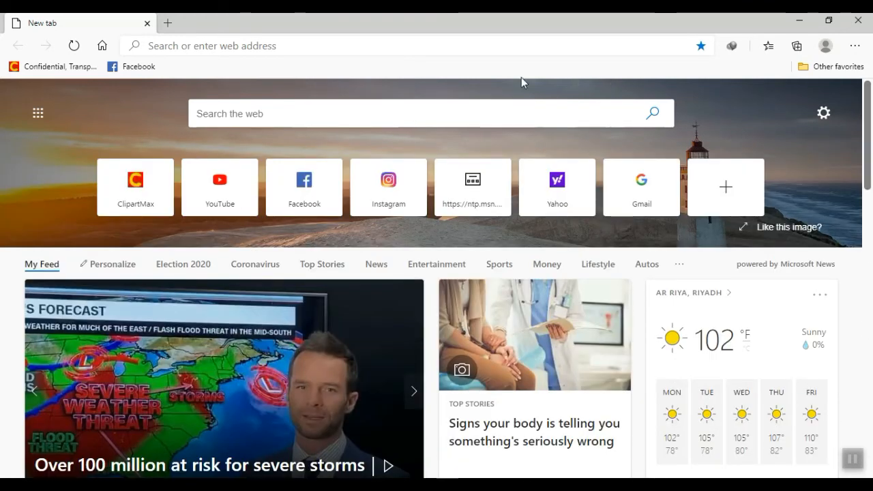
mouse_move(74, 45)
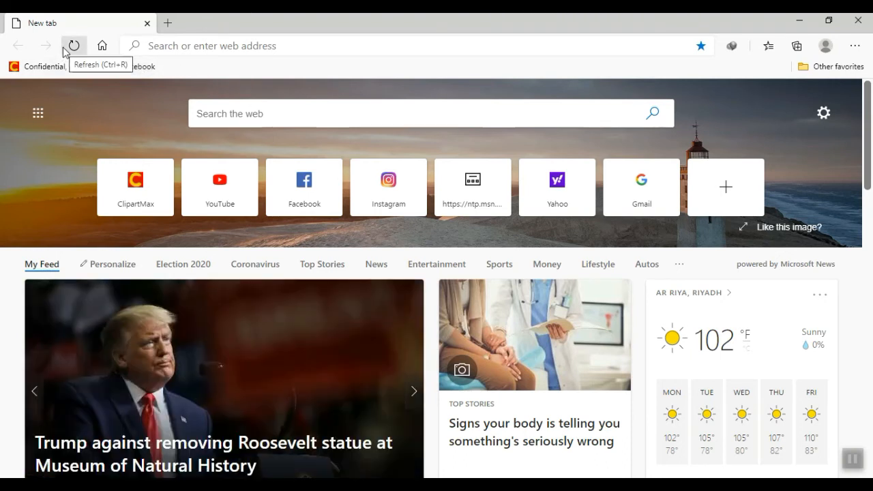
mouse_move(142, 52)
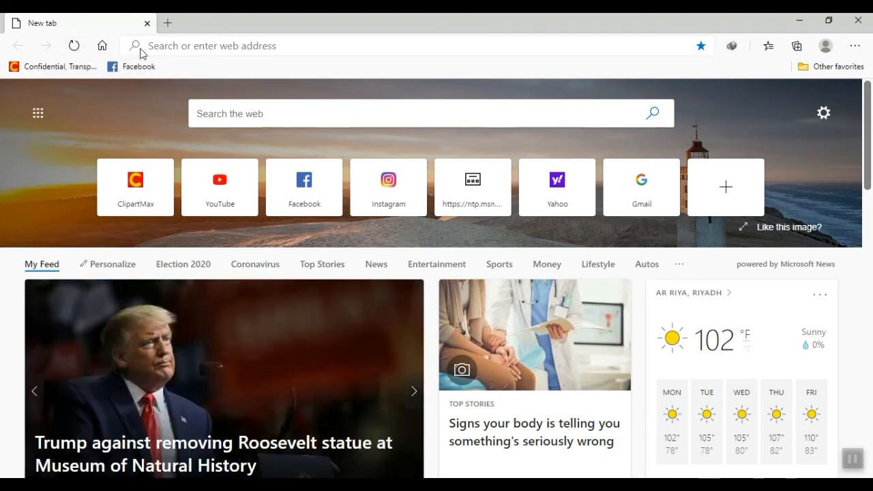
mouse_move(106, 75)
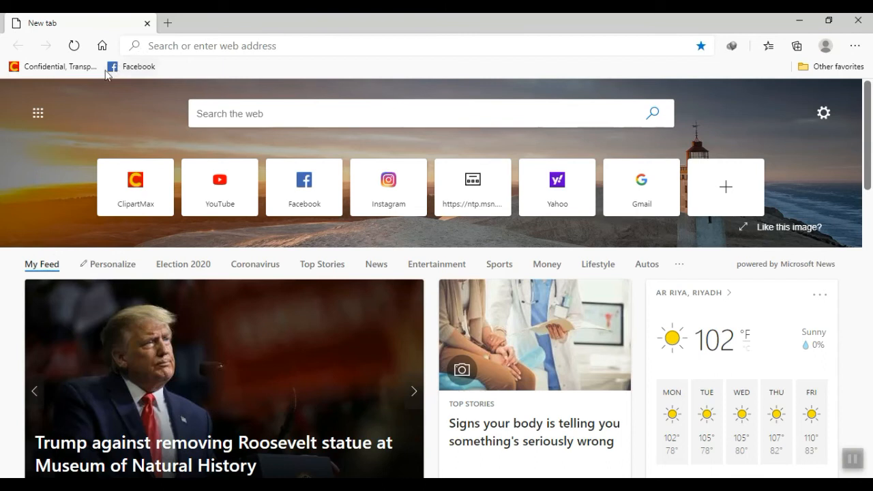
left_click(38, 112)
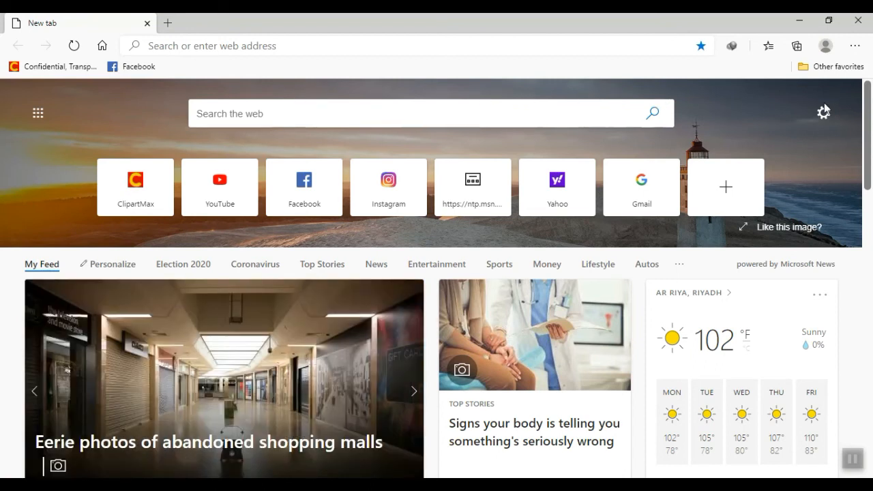
left_click(854, 46)
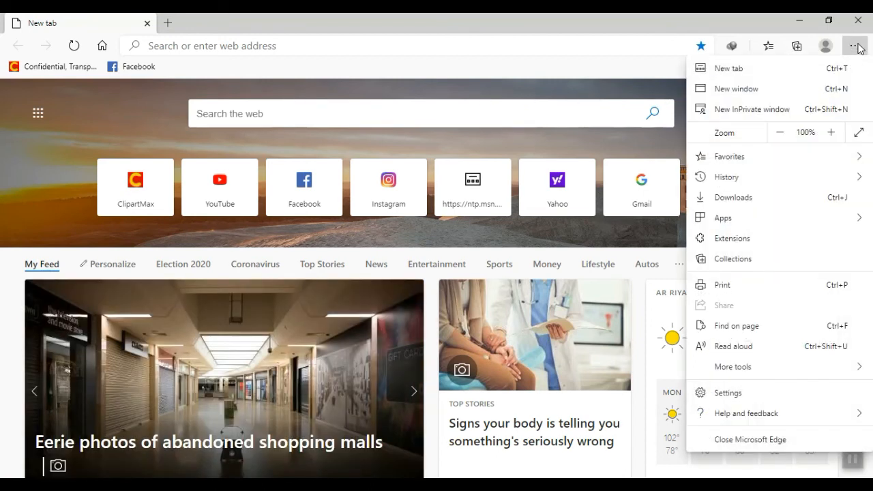